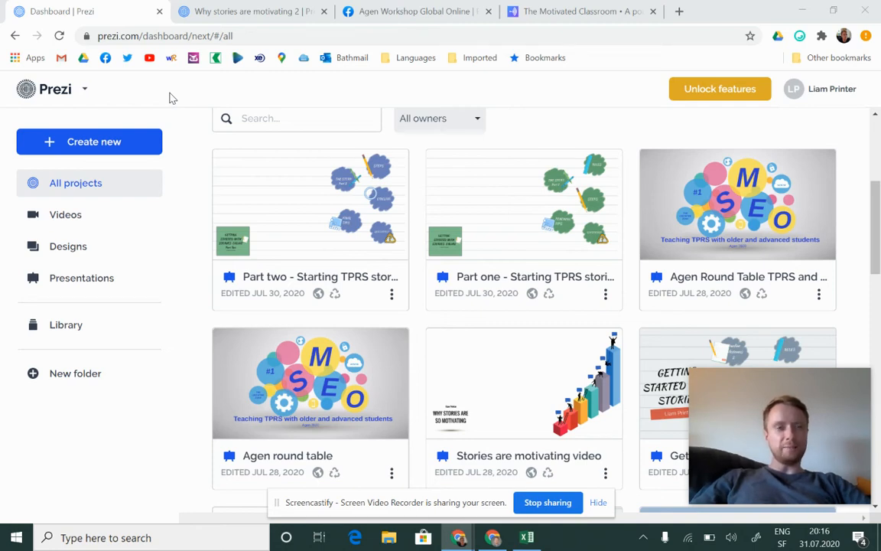
mouse_move(145, 98)
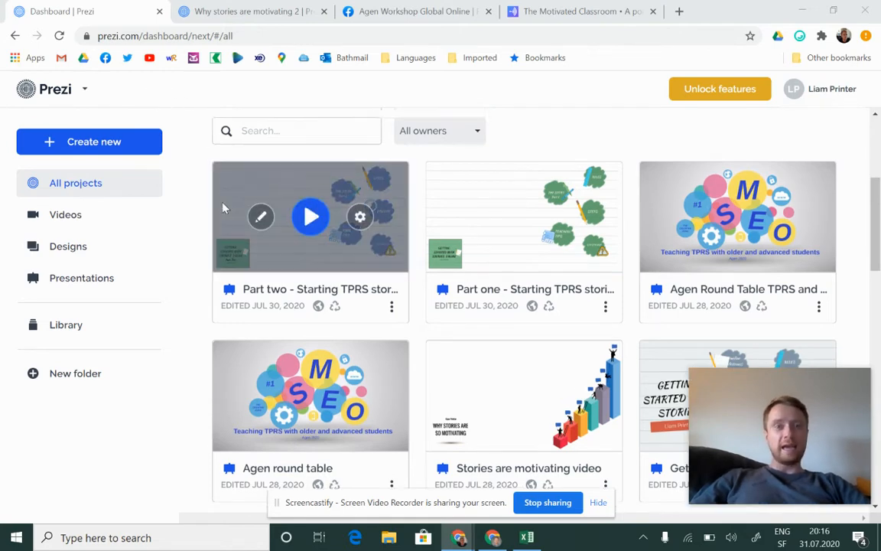
Review the Create new project options and browse the dashboard for the 'Why stories are so motivating' card
scroll("up", 3)
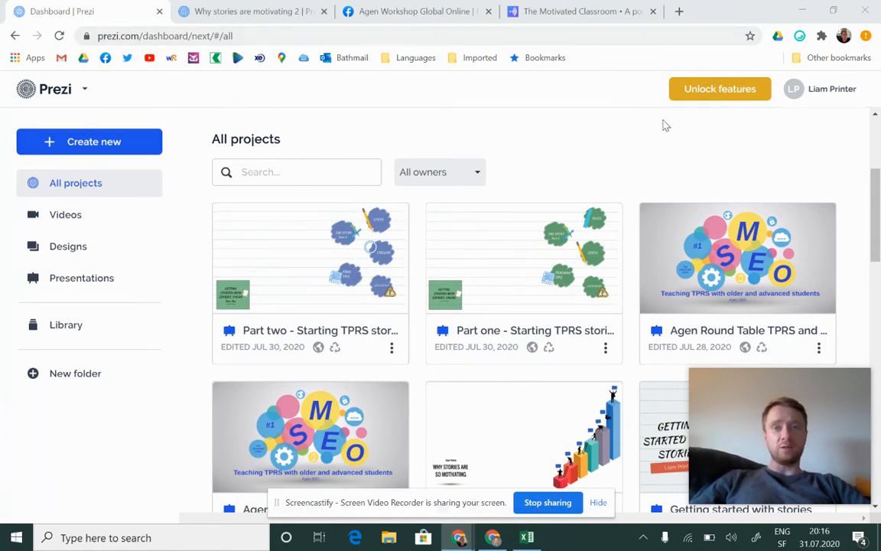
mouse_move(687, 71)
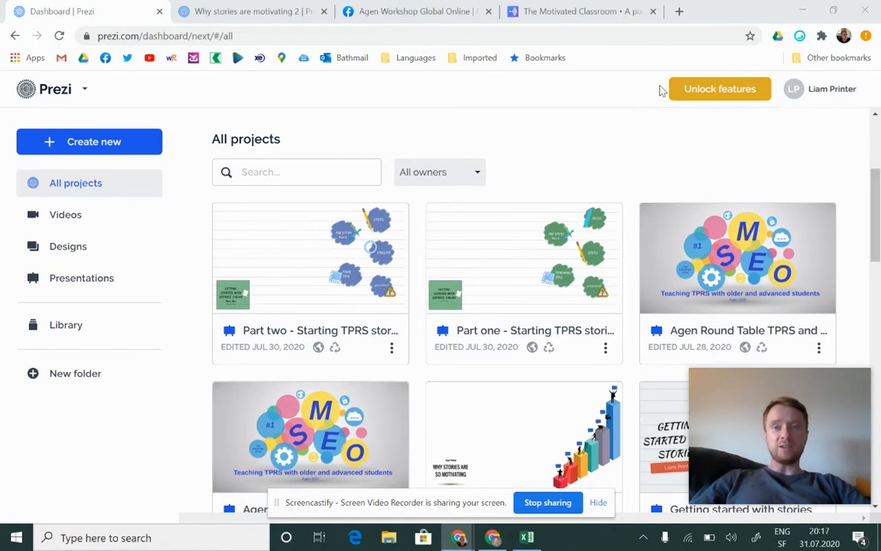
mouse_move(667, 118)
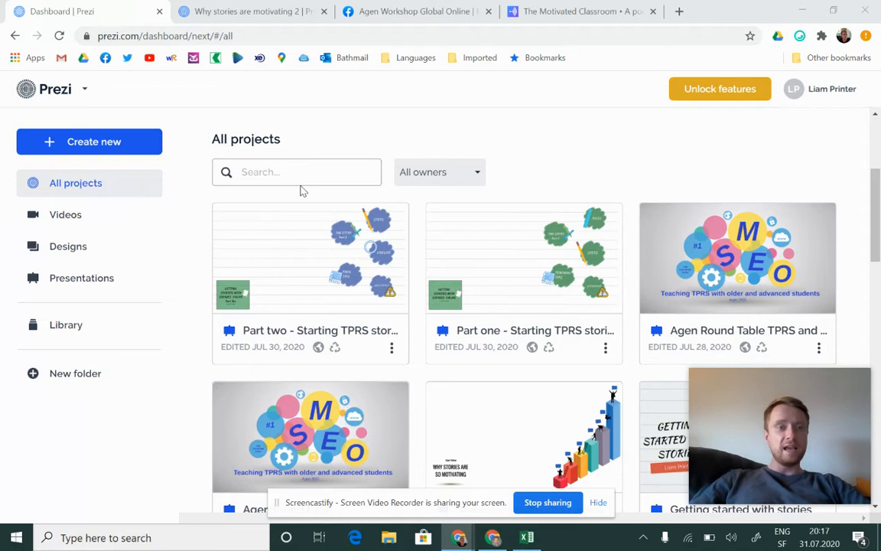
left_click(89, 140)
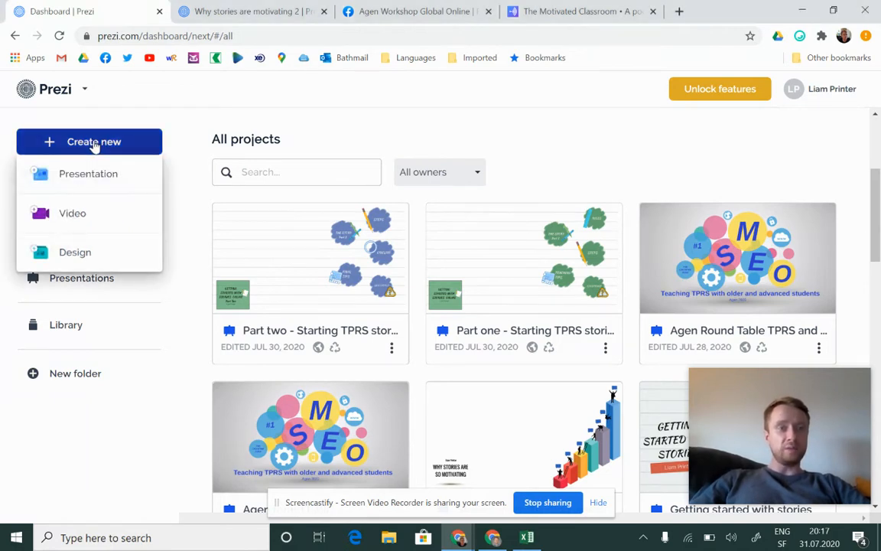
mouse_move(89, 174)
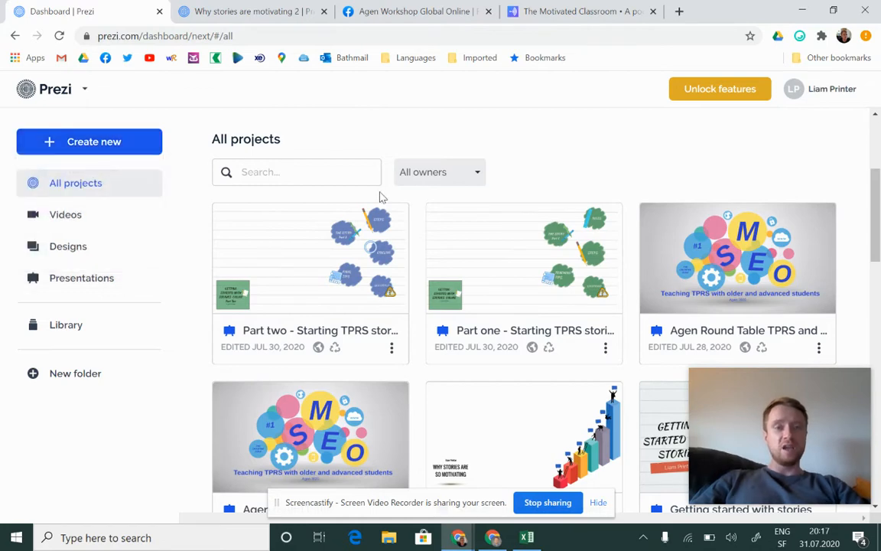
scroll("down", 3)
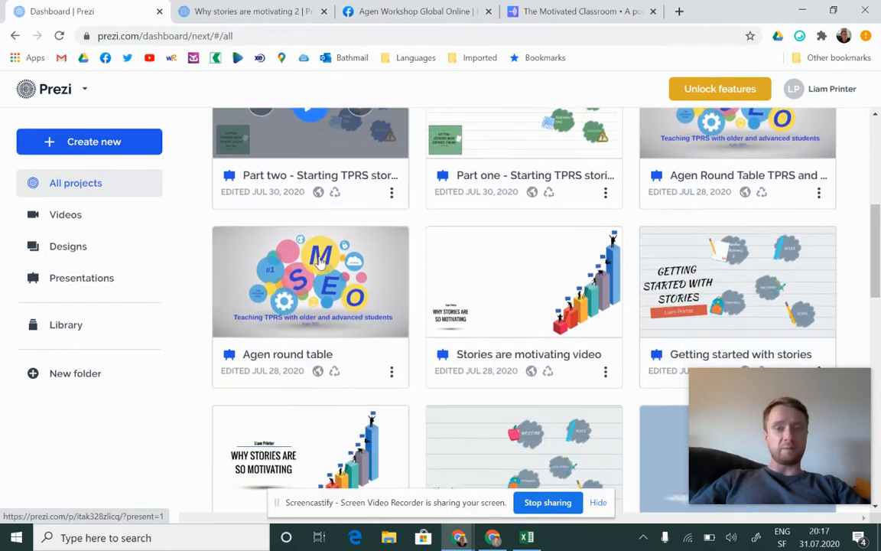
scroll("up", 3)
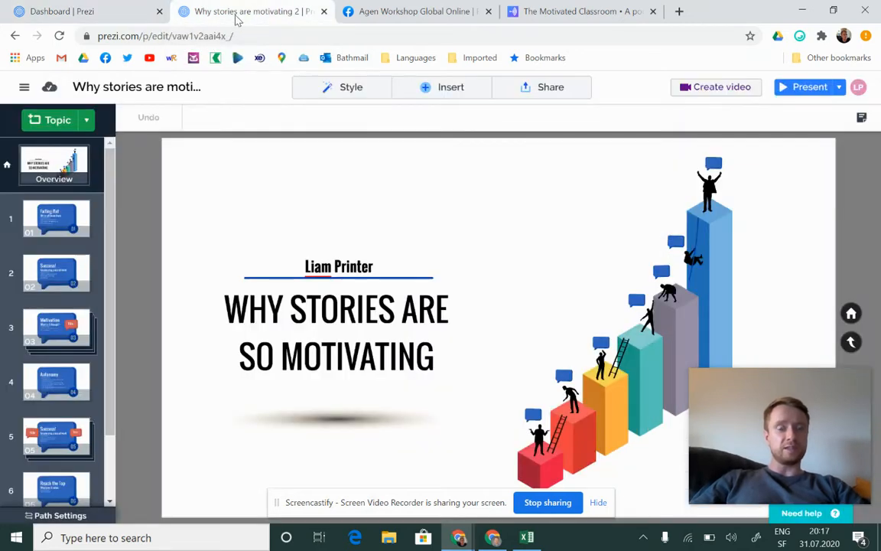
Select the title and underline on the slide, then begin creating a video from the presentation
left_click(336, 331)
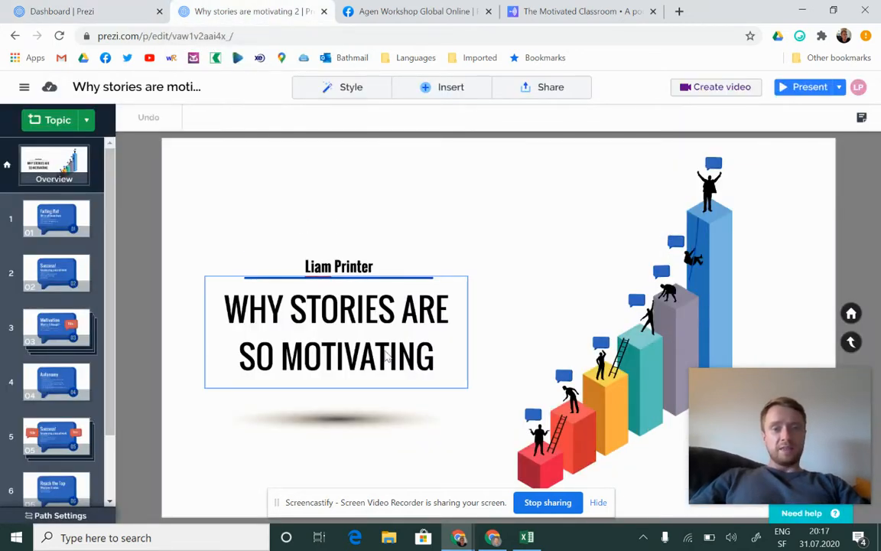
left_click(340, 266)
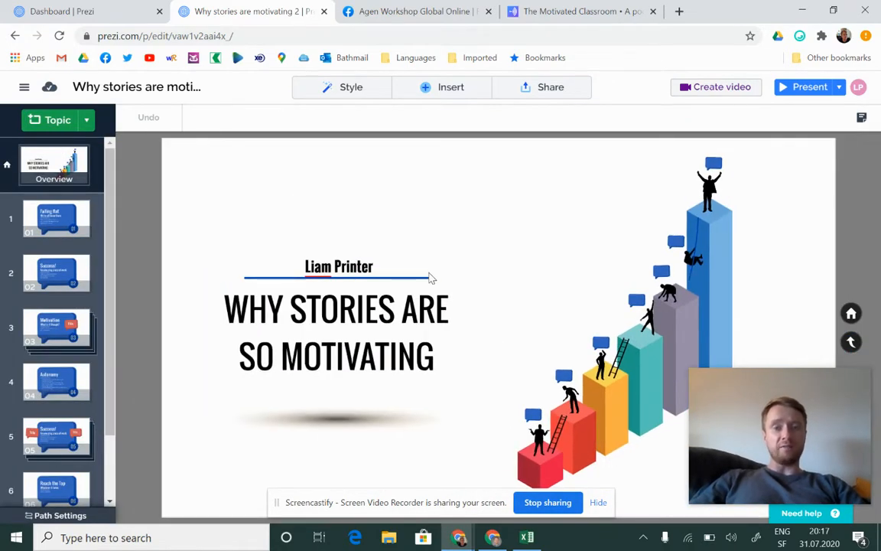
mouse_move(665, 190)
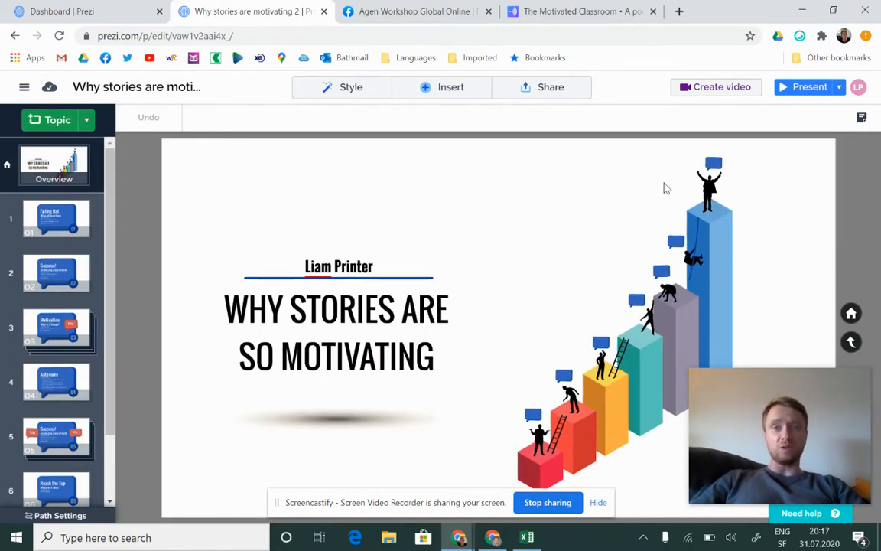
left_click(716, 86)
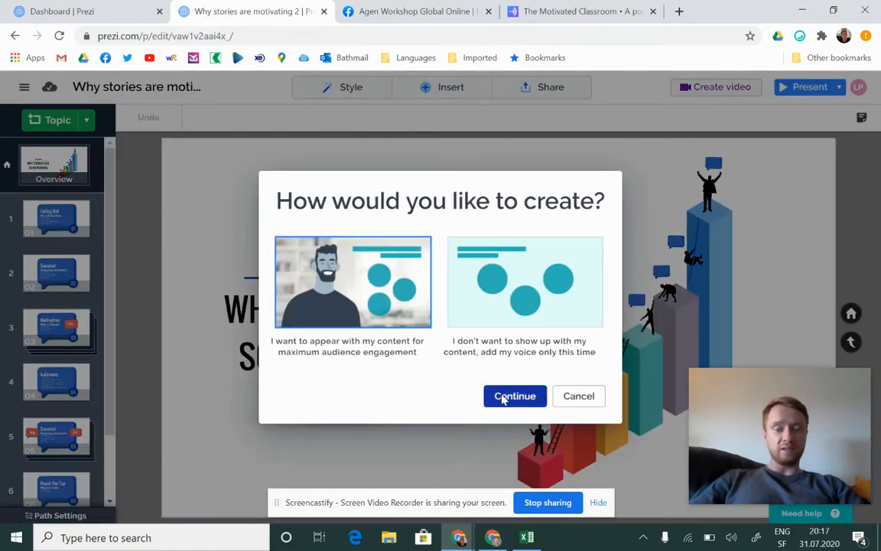
Choose 'I want to appear with my content' and start adjusting the content layout for the camera
left_click(514, 394)
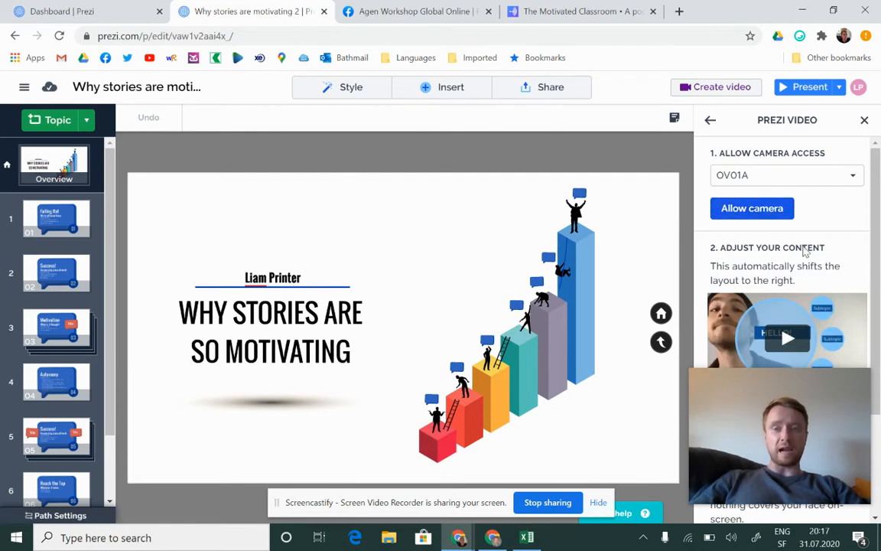
left_click(754, 262)
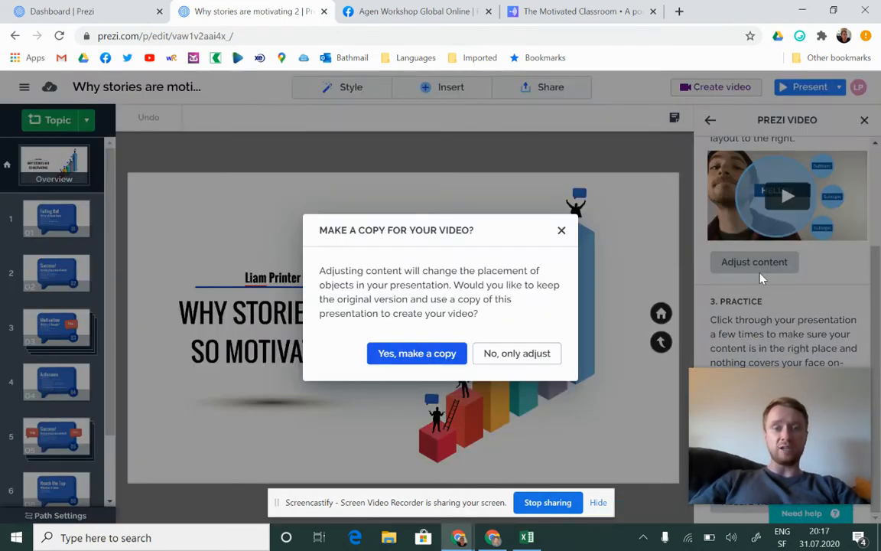
mouse_move(504, 371)
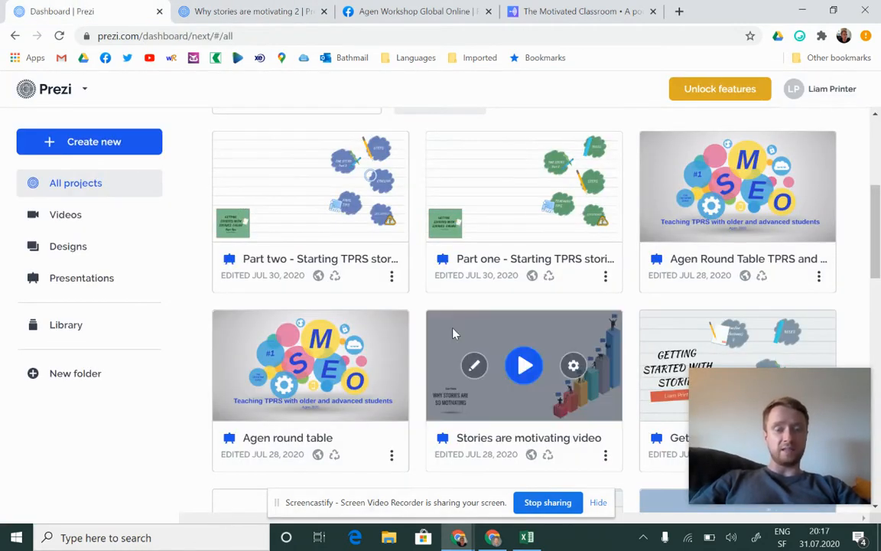
mouse_move(459, 355)
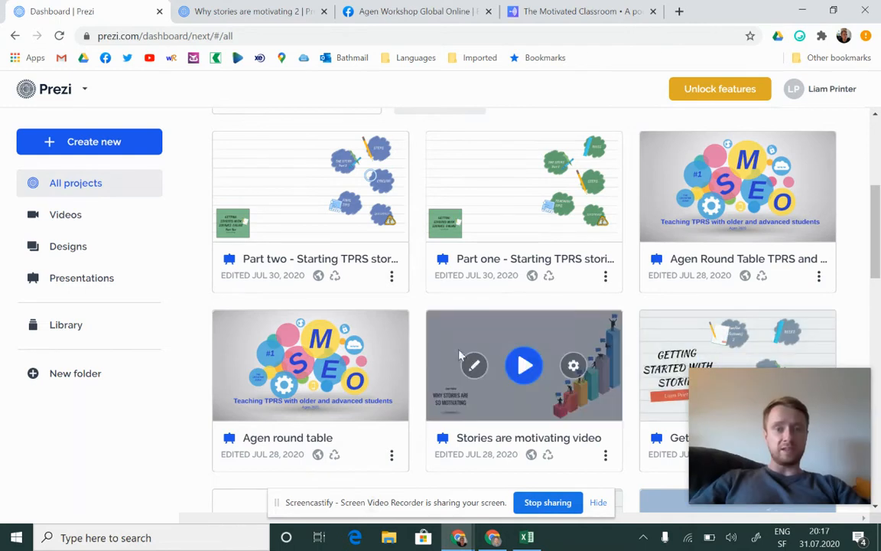
mouse_move(453, 425)
type("p")
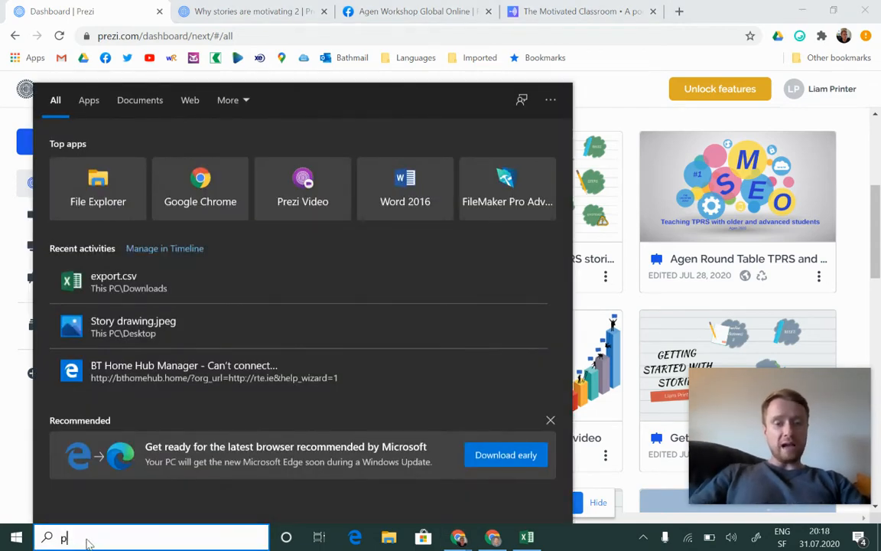
Import the 'Stories are motivating video' presentation from My presentations into Prezi Video
type("rezi")
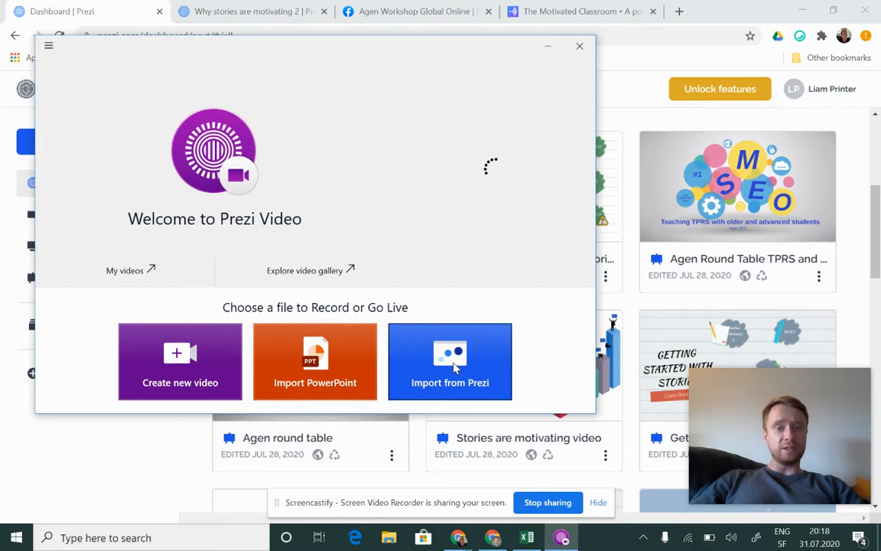
left_click(450, 361)
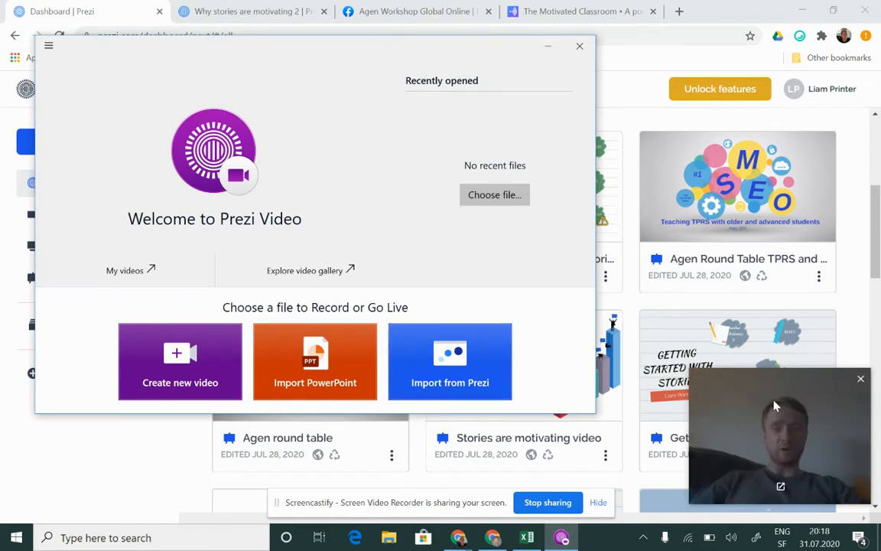
mouse_move(860, 379)
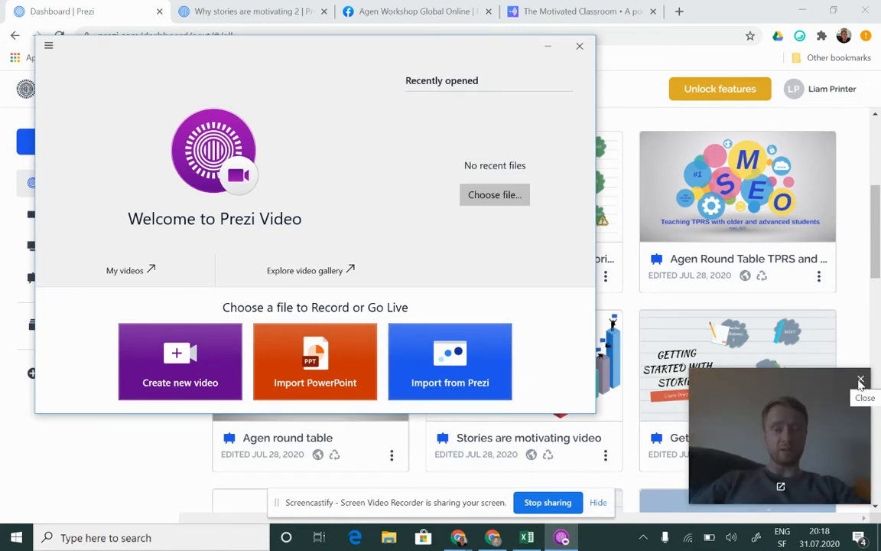
left_click(450, 361)
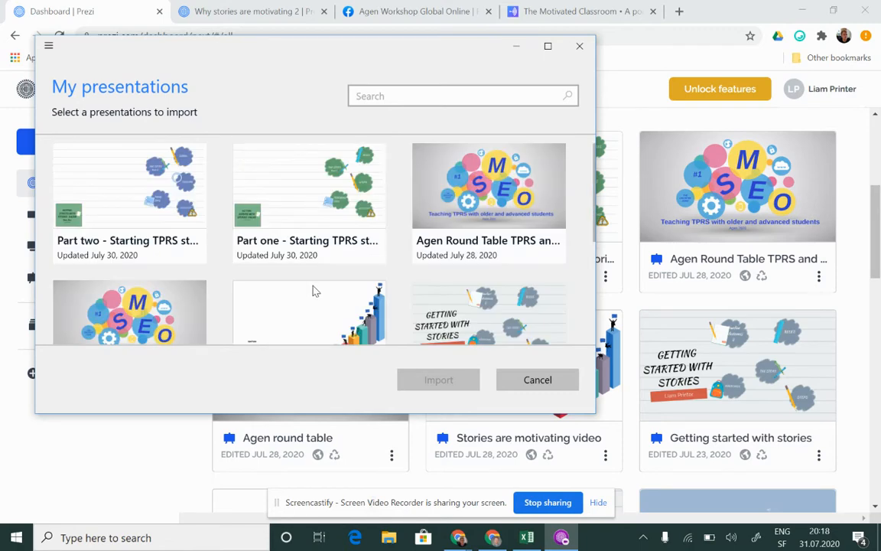
left_click(309, 283)
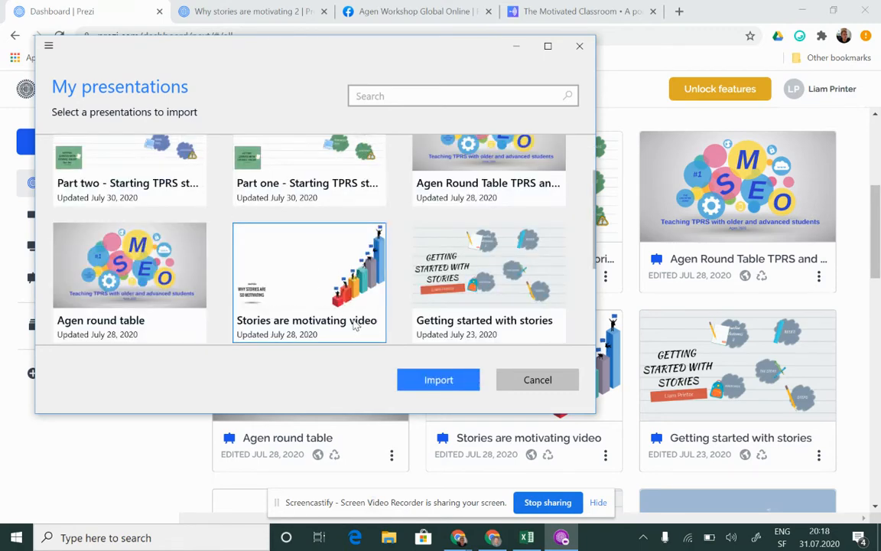
mouse_move(437, 379)
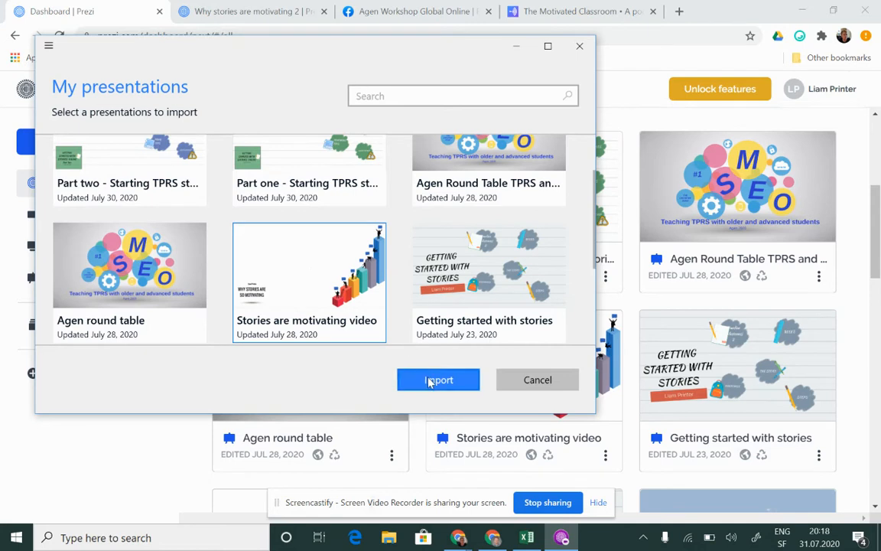
left_click(438, 380)
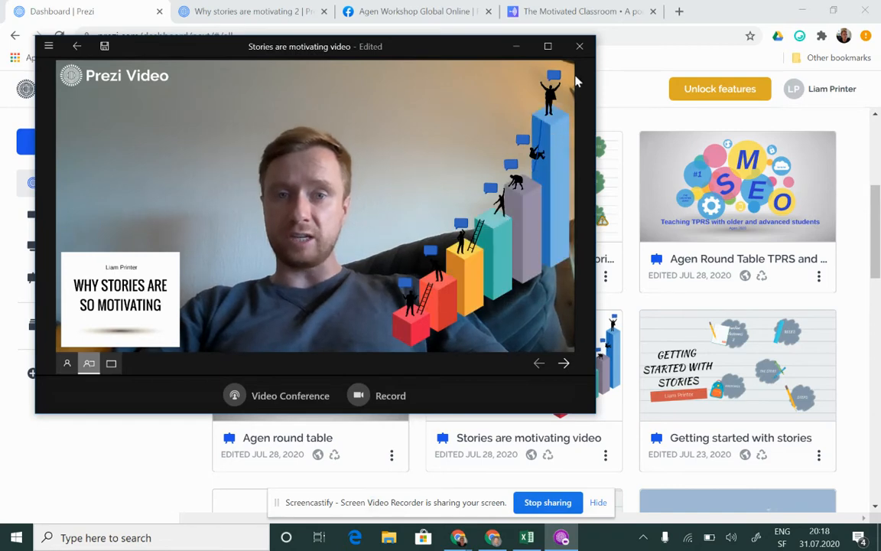
mouse_move(427, 361)
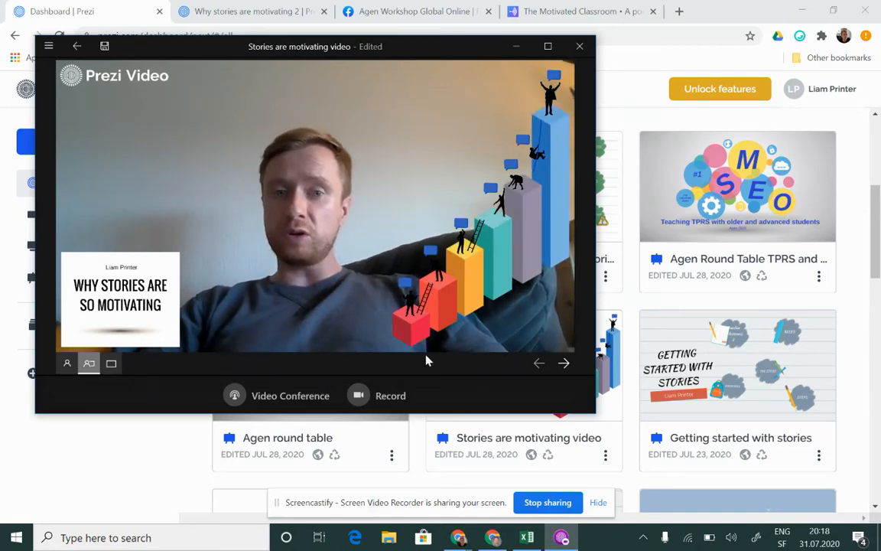
Step through the slides to 'Falling flat' and switch to the content-only layout without the webcam
left_click(563, 362)
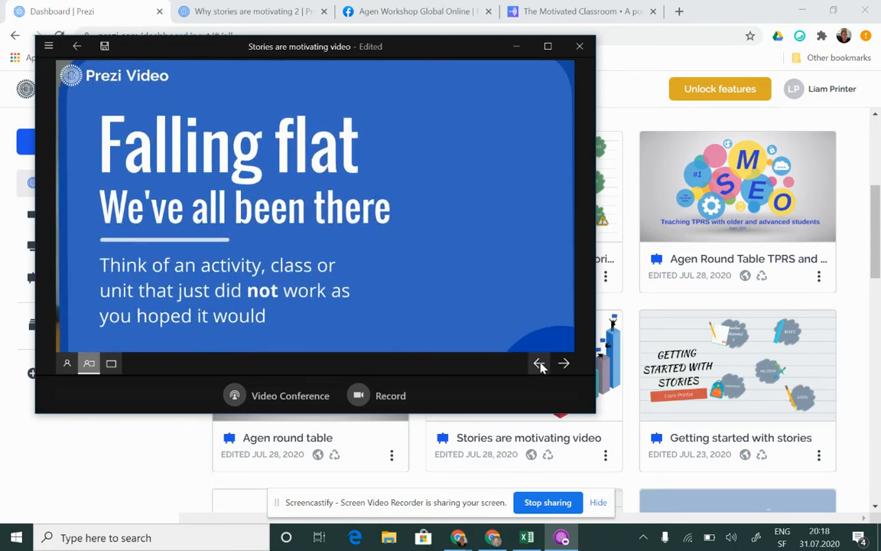
left_click(112, 364)
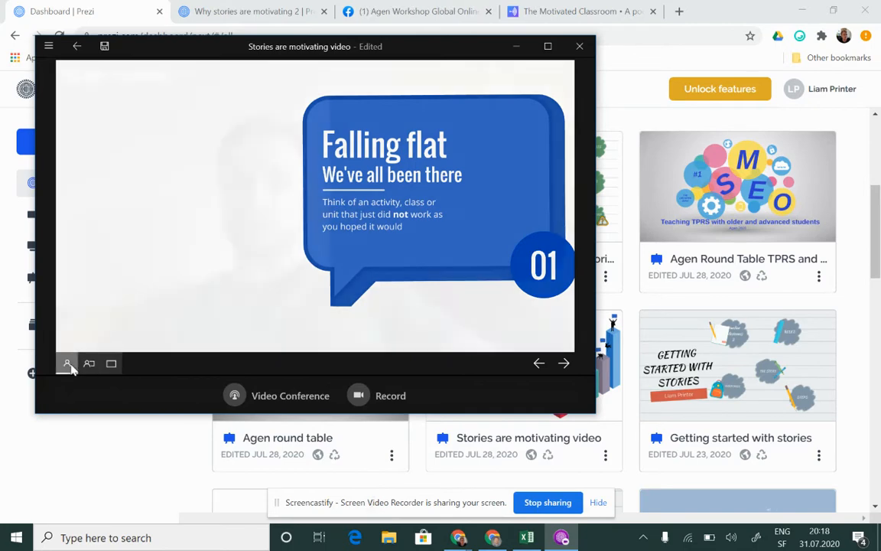
left_click(88, 364)
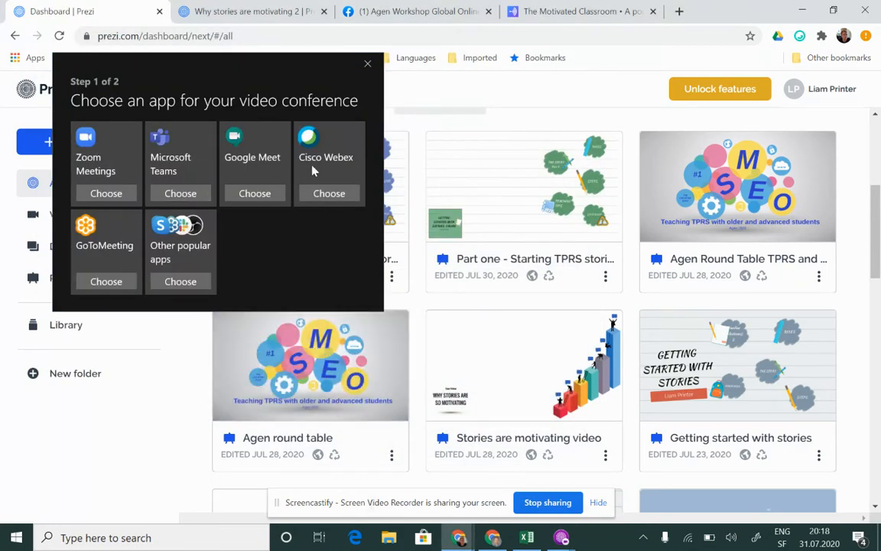
mouse_move(527, 537)
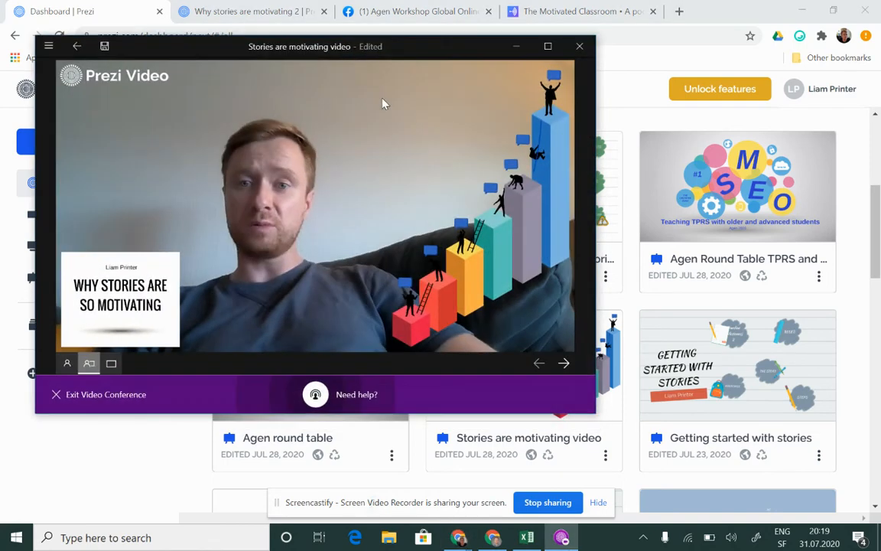
mouse_move(322, 258)
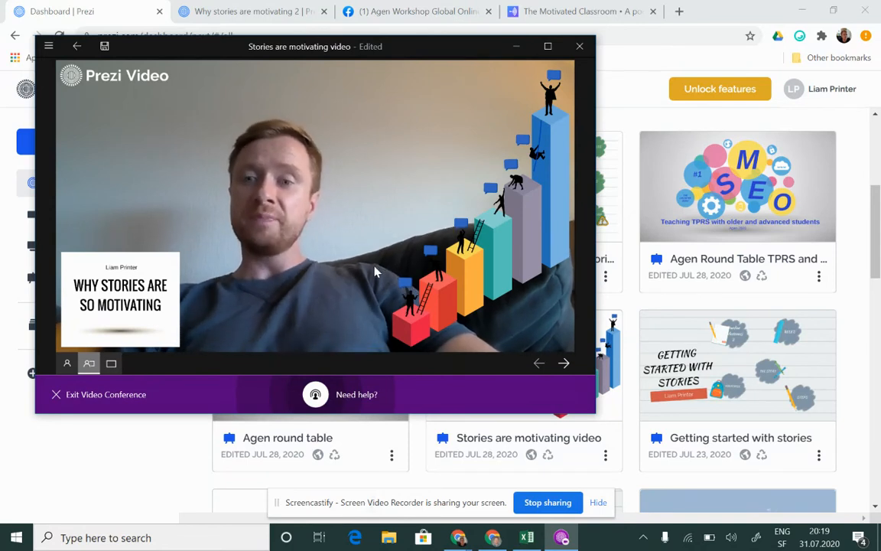
mouse_move(471, 263)
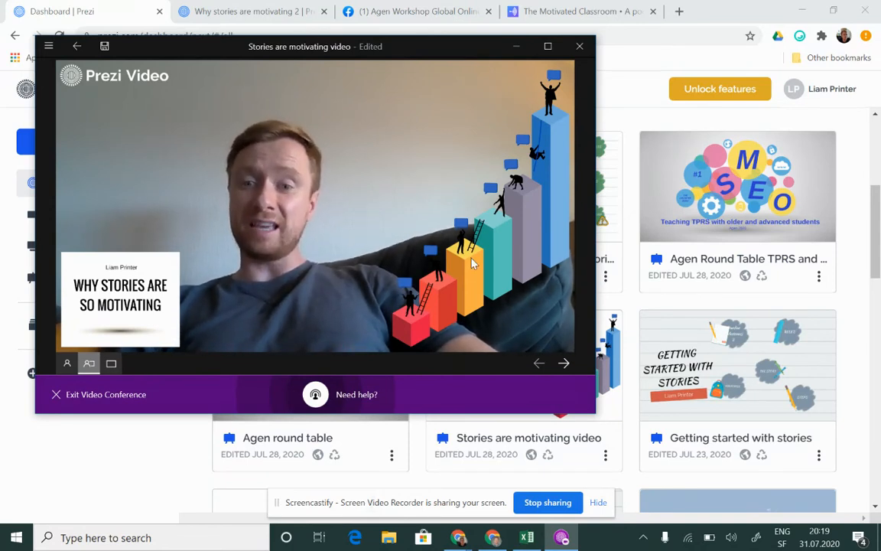
mouse_move(299, 166)
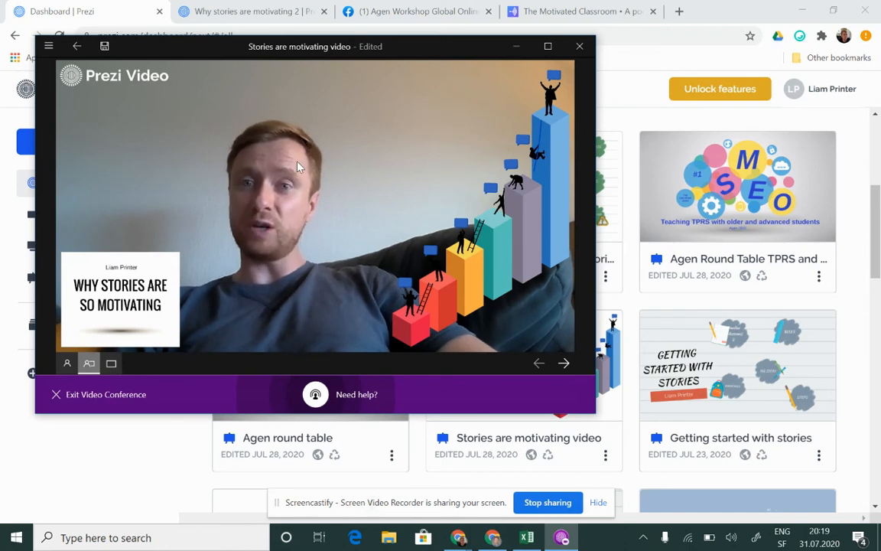
Close the Prezi Video recording window after presenting in video conference mode
left_click(578, 46)
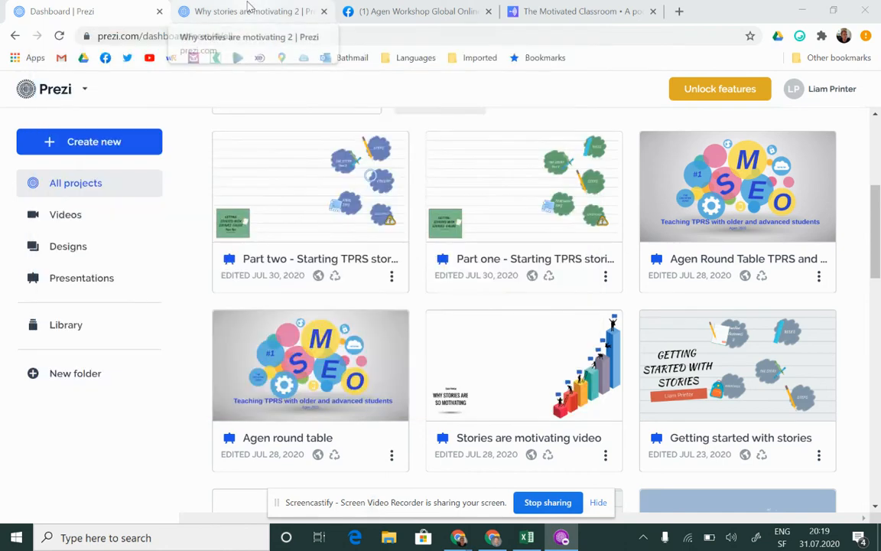
Discard the unsaved recording with Close Anyway in the editor, then return to the projects dashboard
left_click(252, 11)
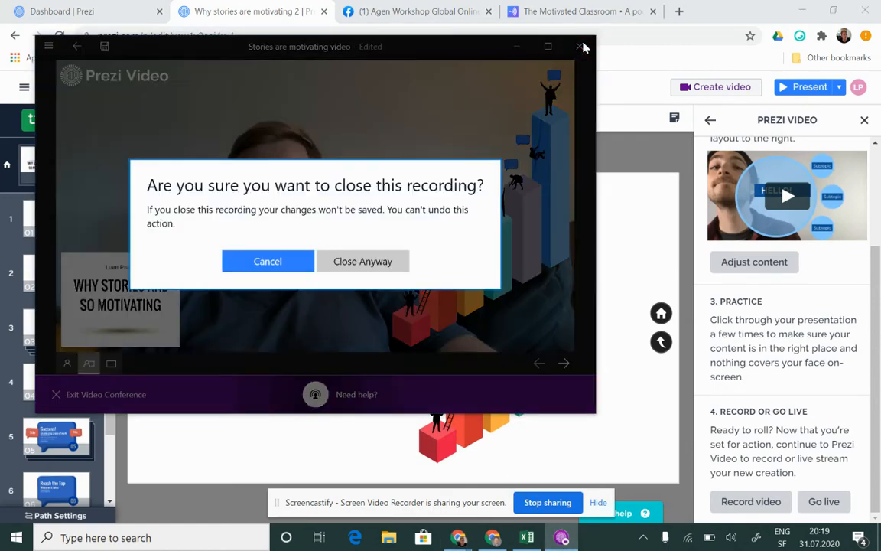
left_click(363, 260)
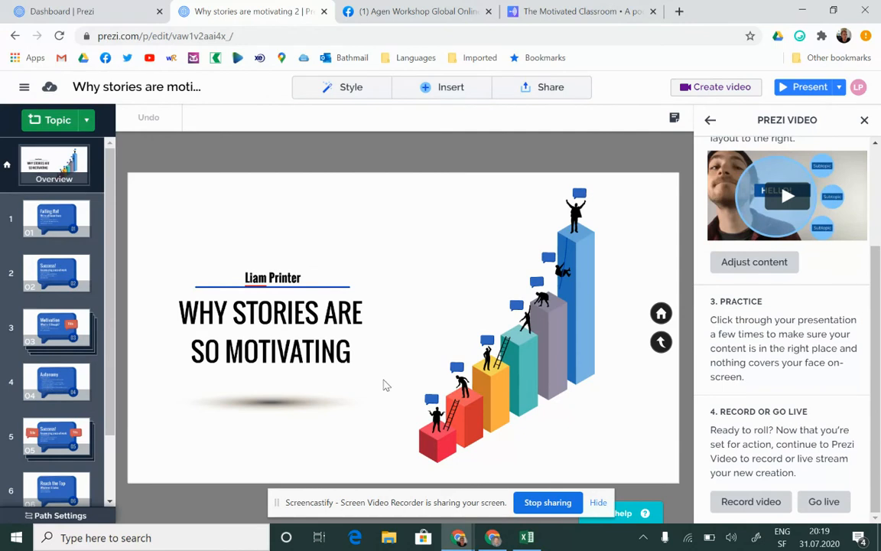
mouse_move(257, 456)
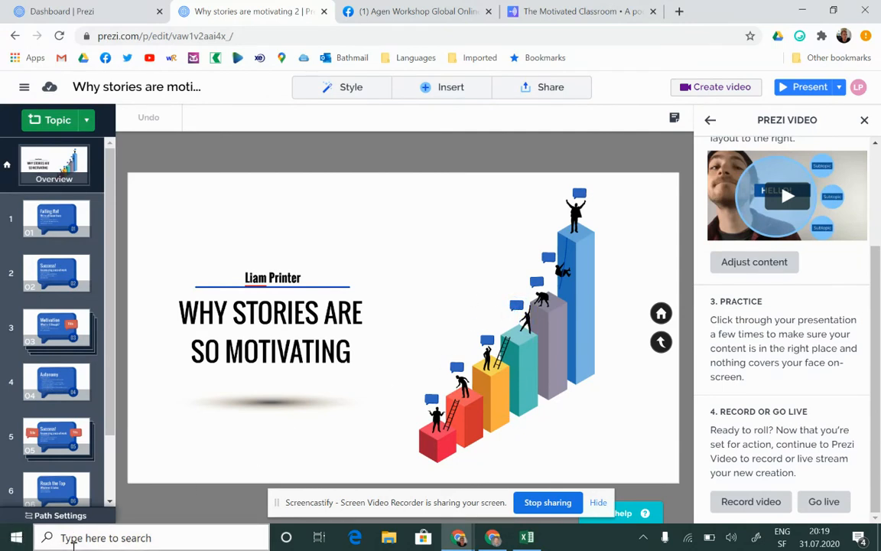
mouse_move(458, 306)
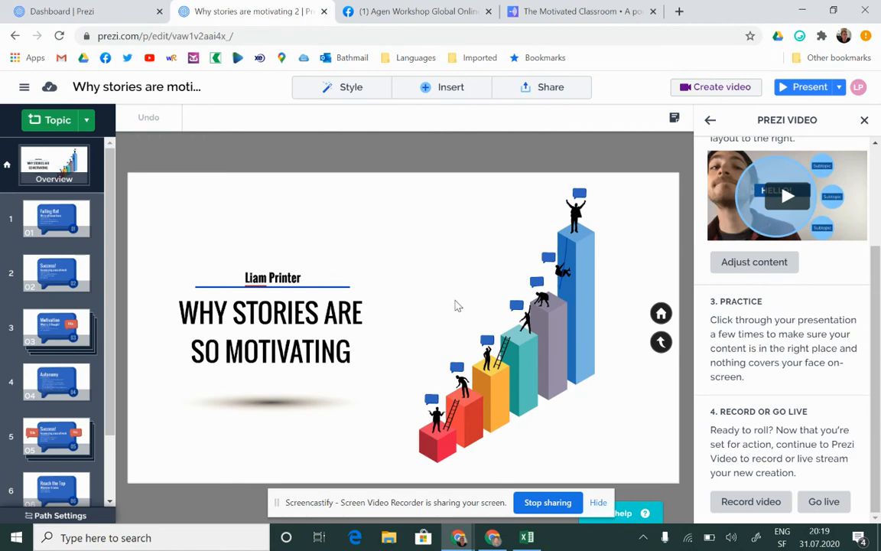
mouse_move(438, 372)
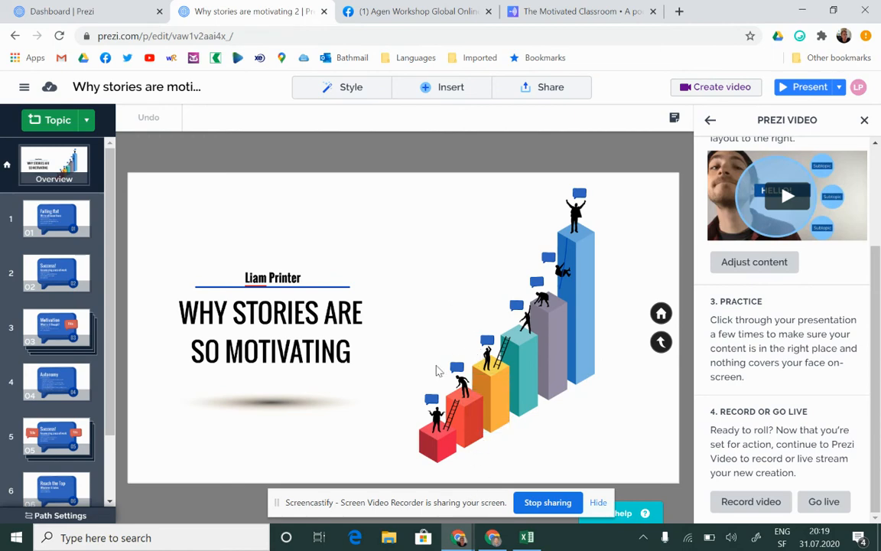
mouse_move(86, 11)
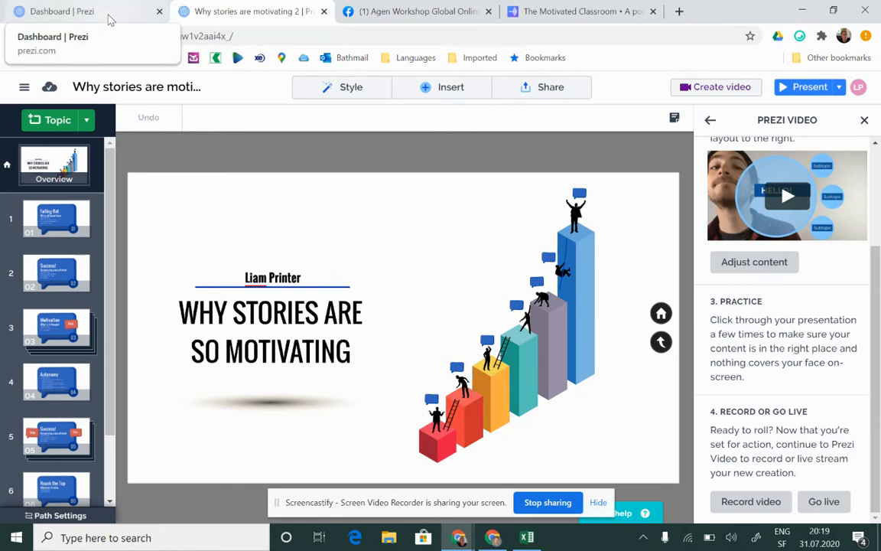
left_click(84, 11)
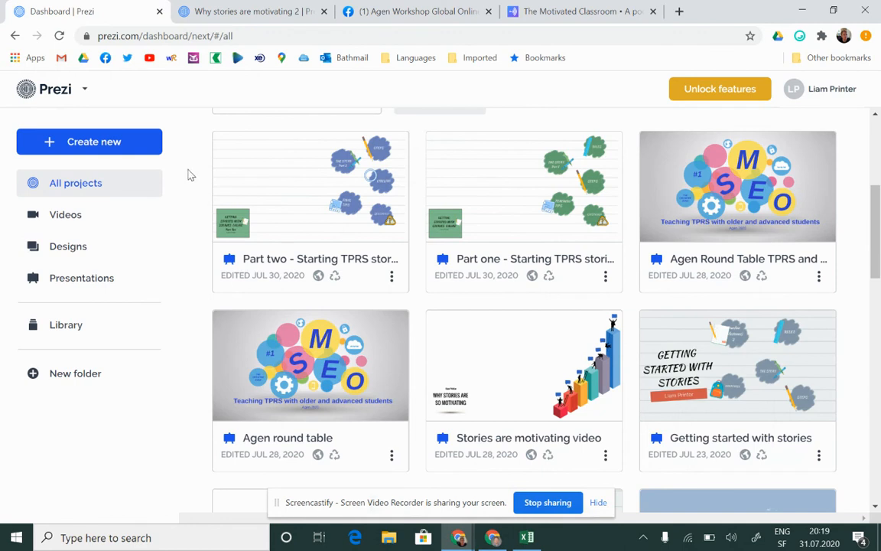
mouse_move(193, 165)
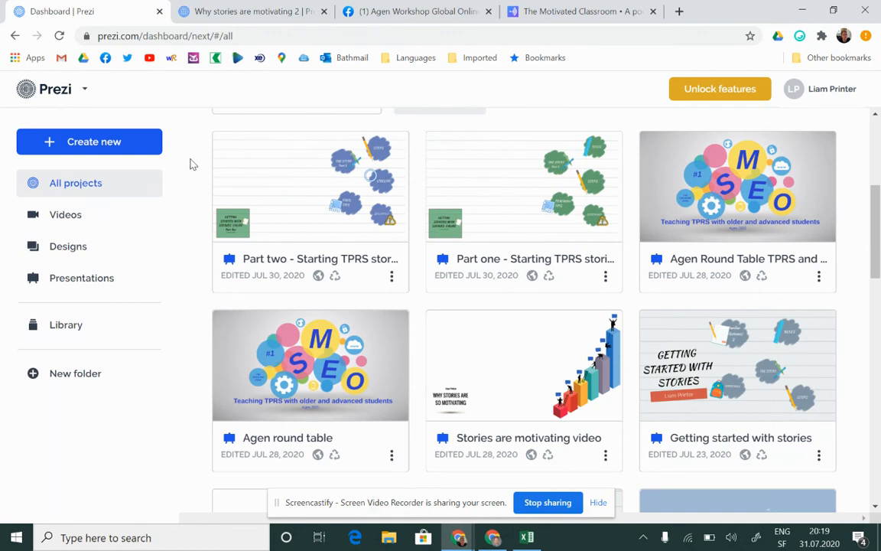
mouse_move(425, 323)
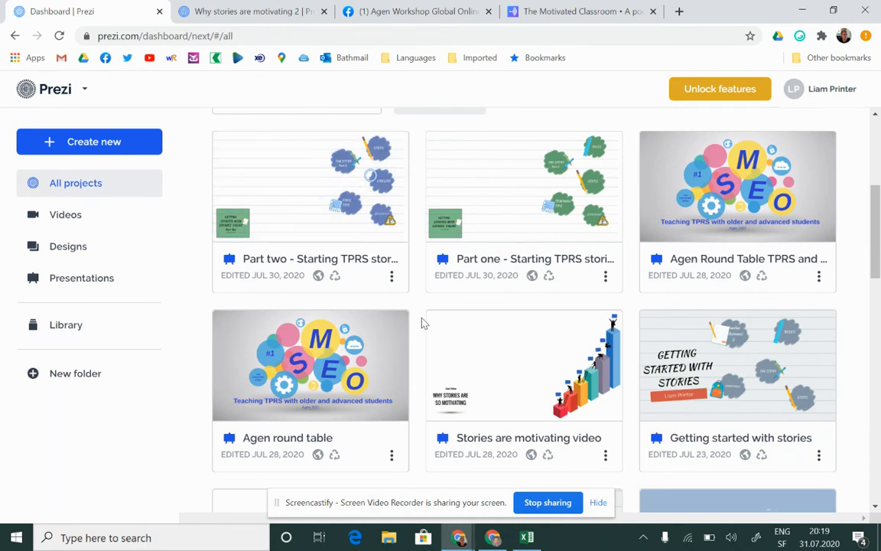